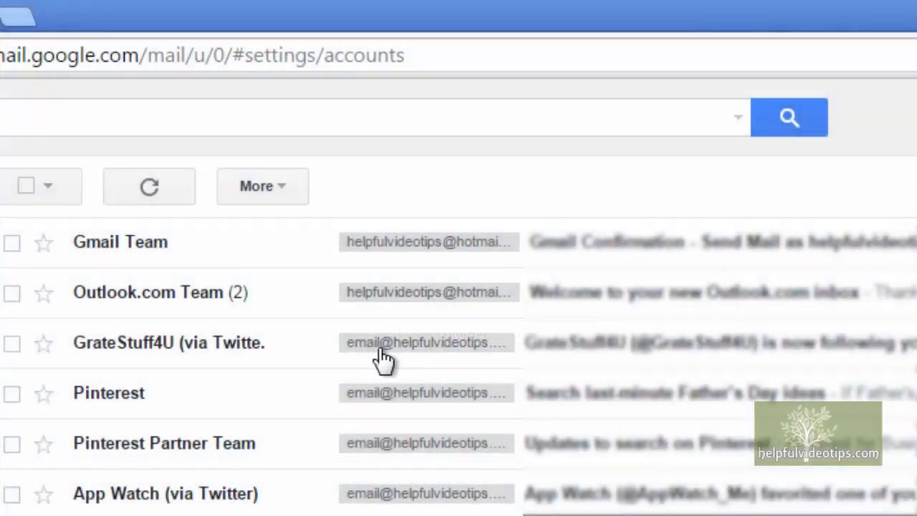
mouse_move(386, 312)
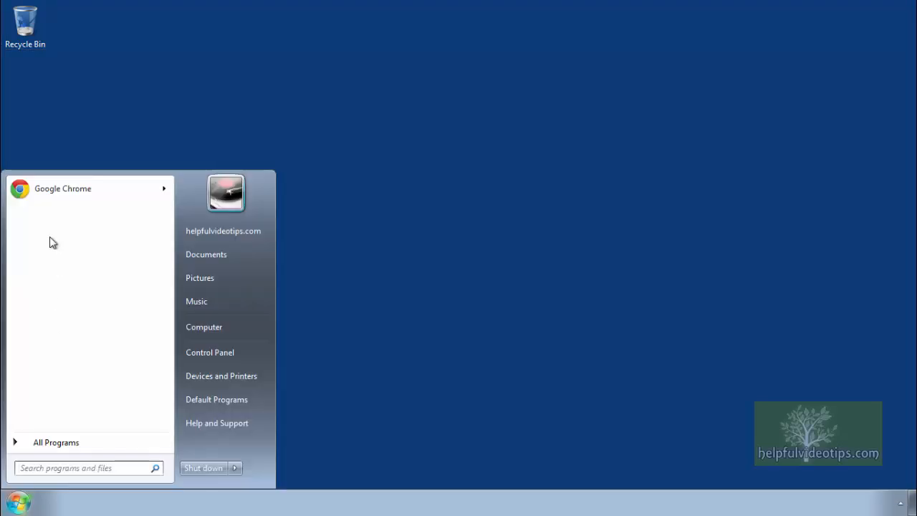
Launch Chrome and reach Outlook.com's Options page from the gear menu.
left_click(63, 189)
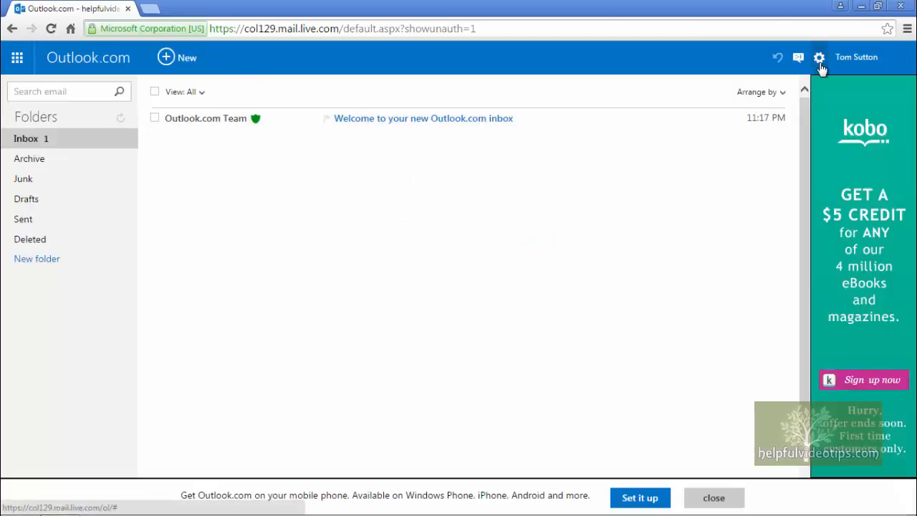
left_click(820, 58)
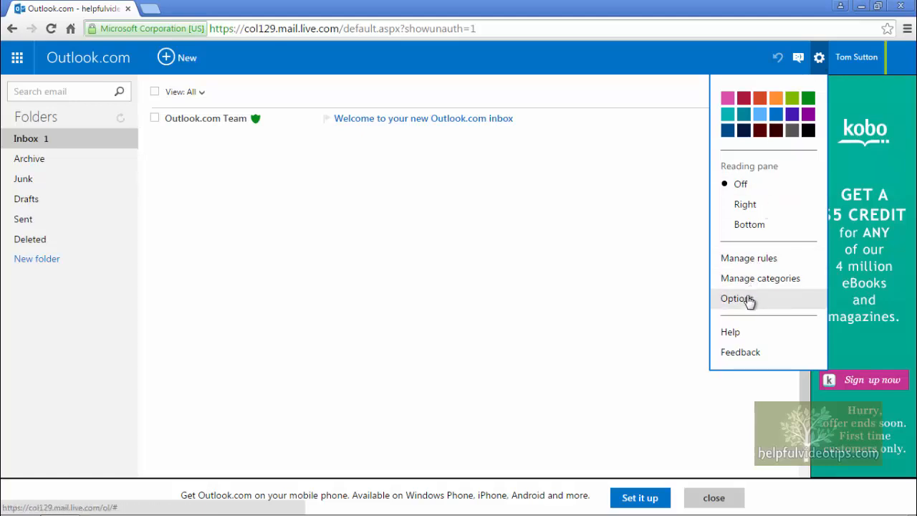
left_click(736, 299)
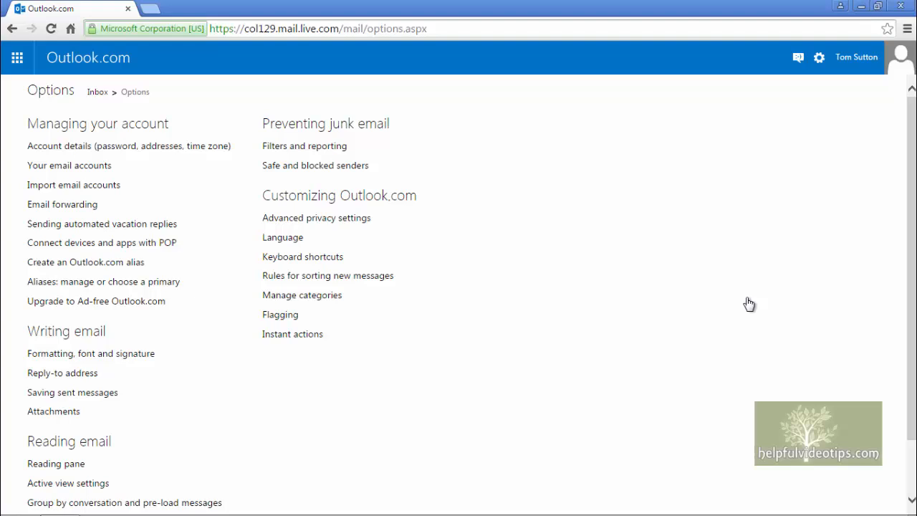
mouse_move(242, 303)
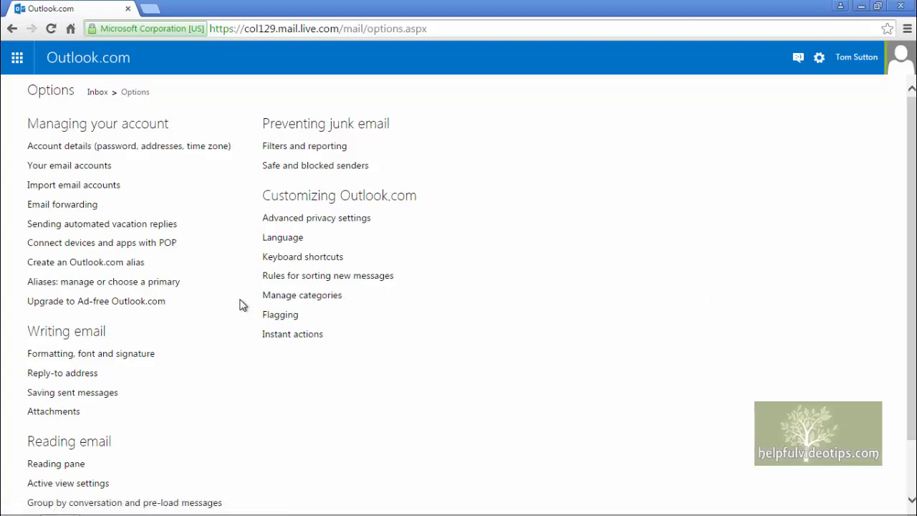
mouse_move(94, 242)
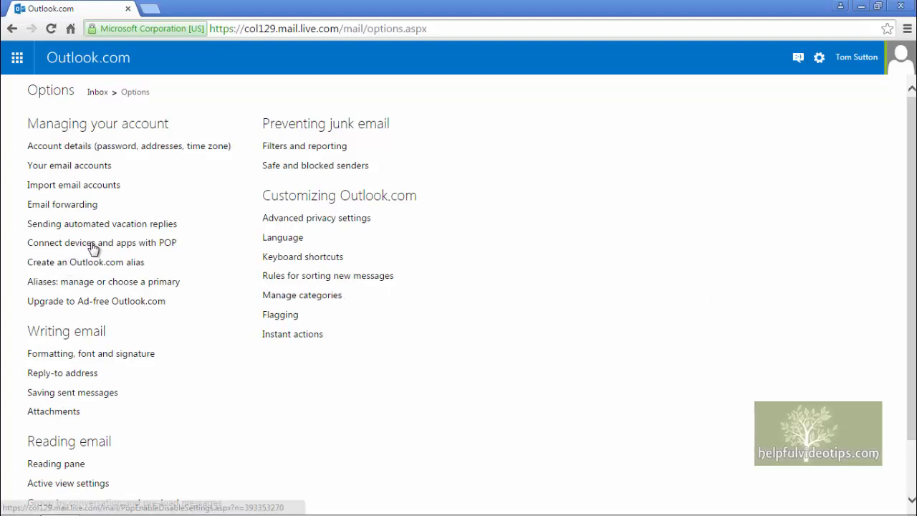
mouse_move(92, 166)
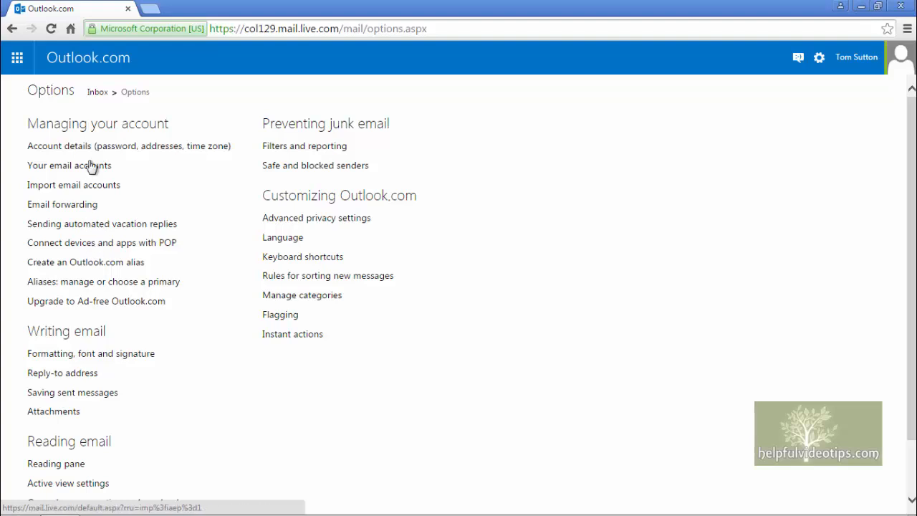
Enable POP access with 'Don't let devices or apps delete messages' selected.
left_click(100, 242)
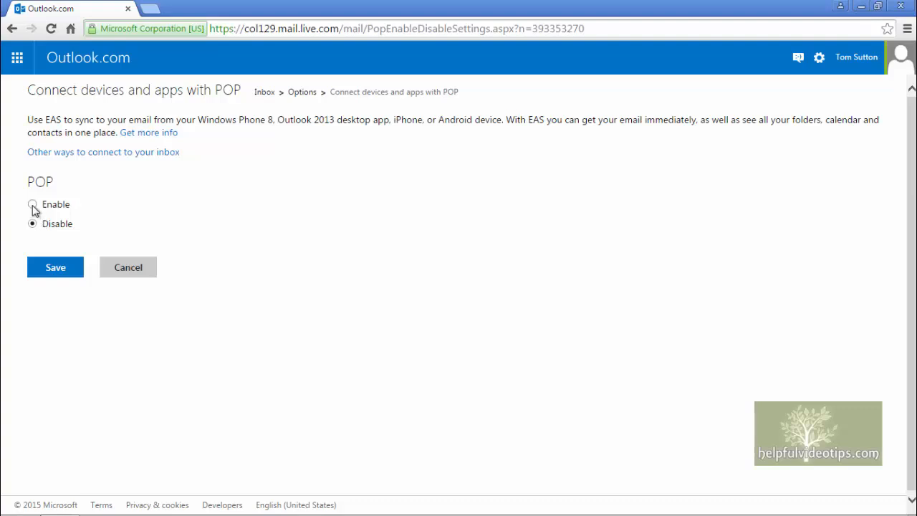
left_click(32, 203)
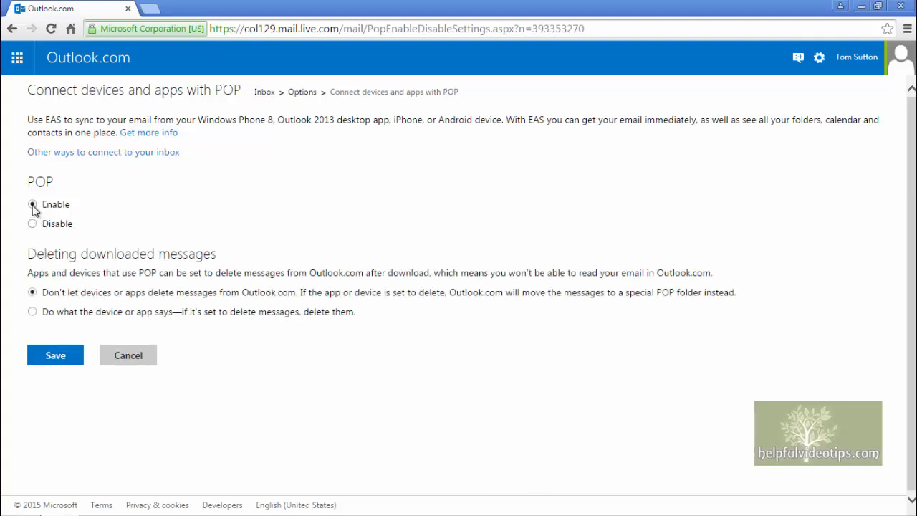
left_click(31, 204)
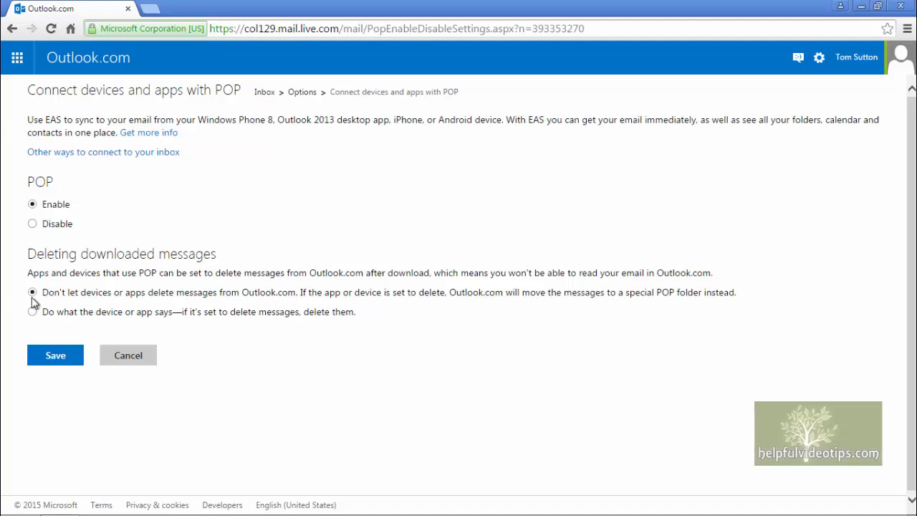
left_click(128, 356)
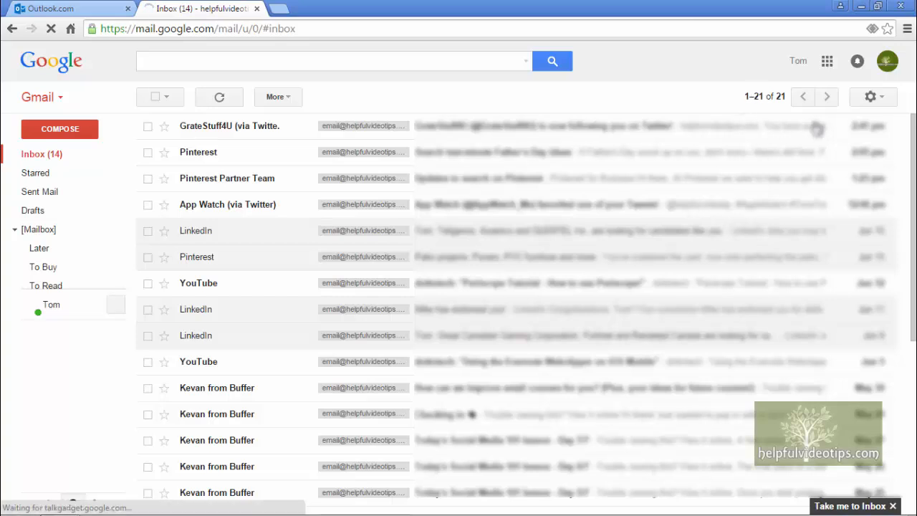
Reach Gmail Settings on the Accounts and Import section.
left_click(869, 97)
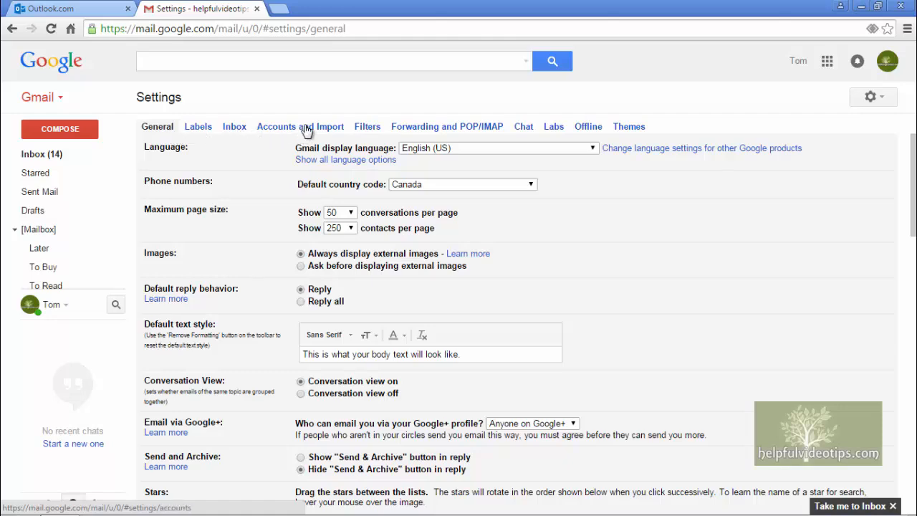
left_click(299, 126)
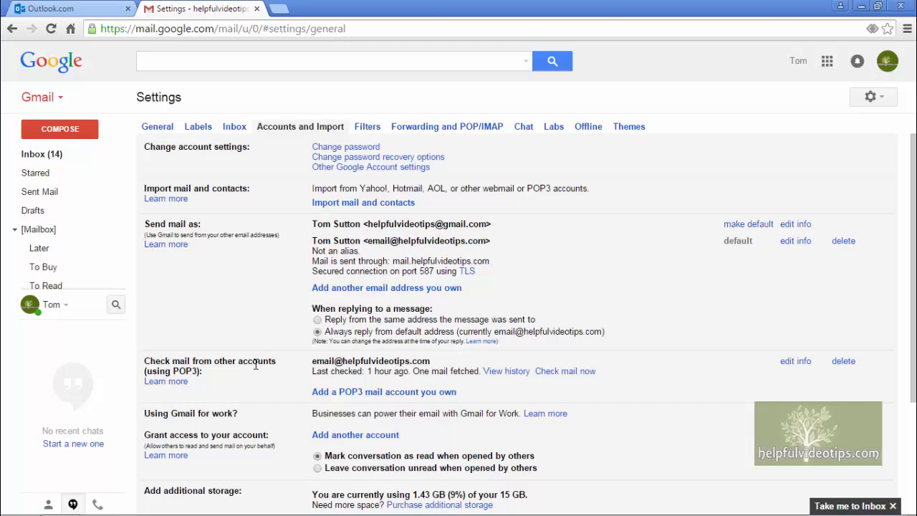
mouse_move(212, 376)
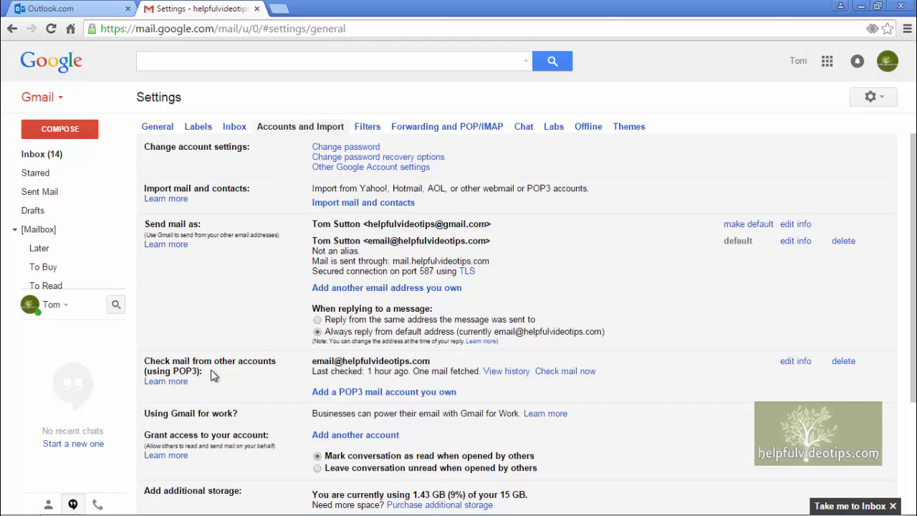
mouse_move(384, 393)
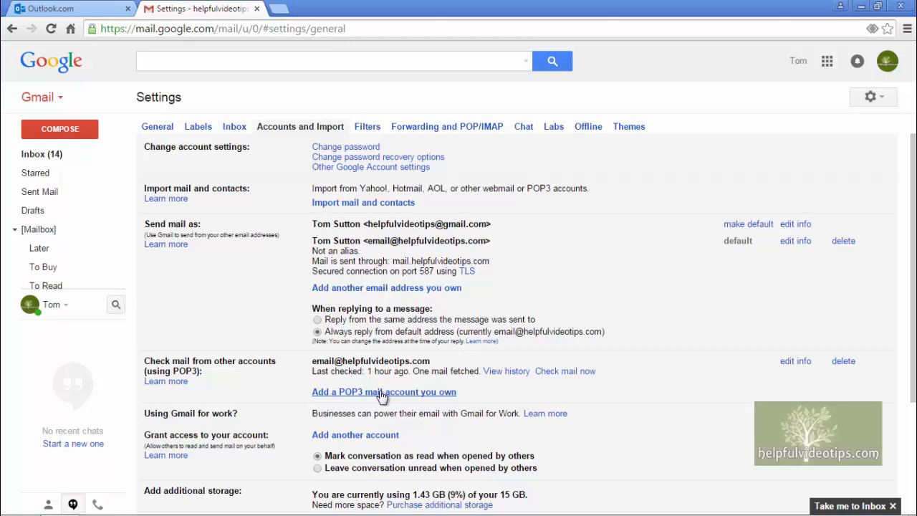
left_click(384, 392)
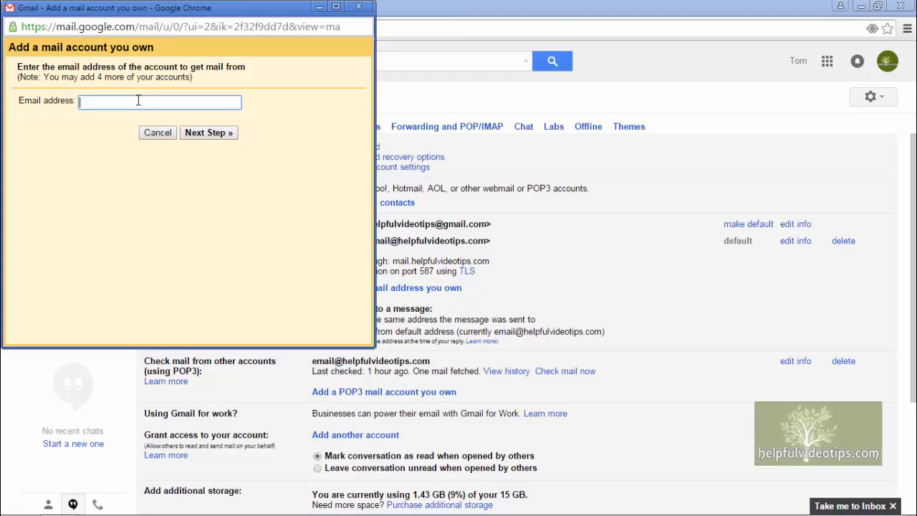
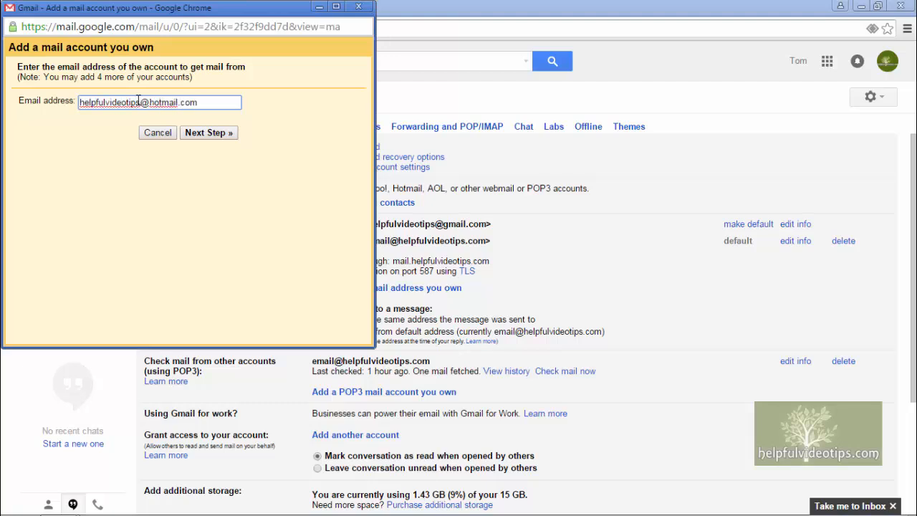
left_click(210, 132)
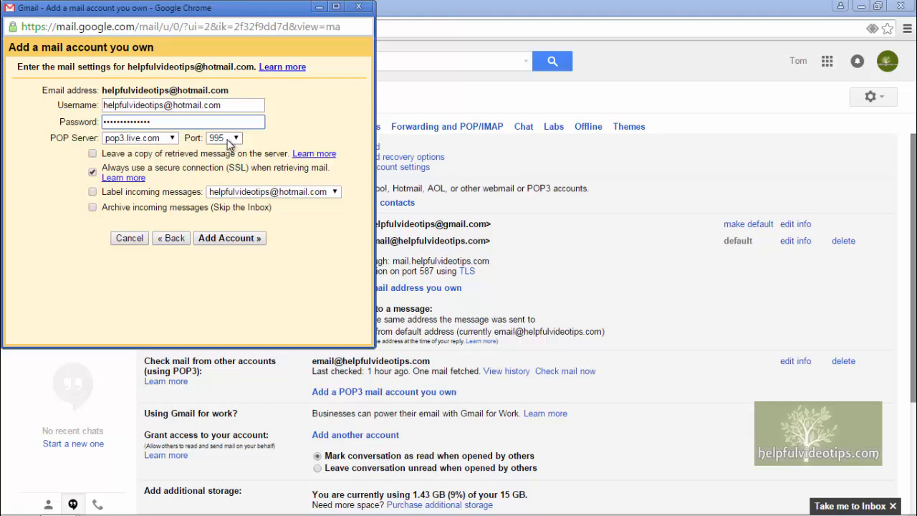
Keep a server copy, SSL on, label incoming Hotmail mail, and submit Add Account.
left_click(183, 120)
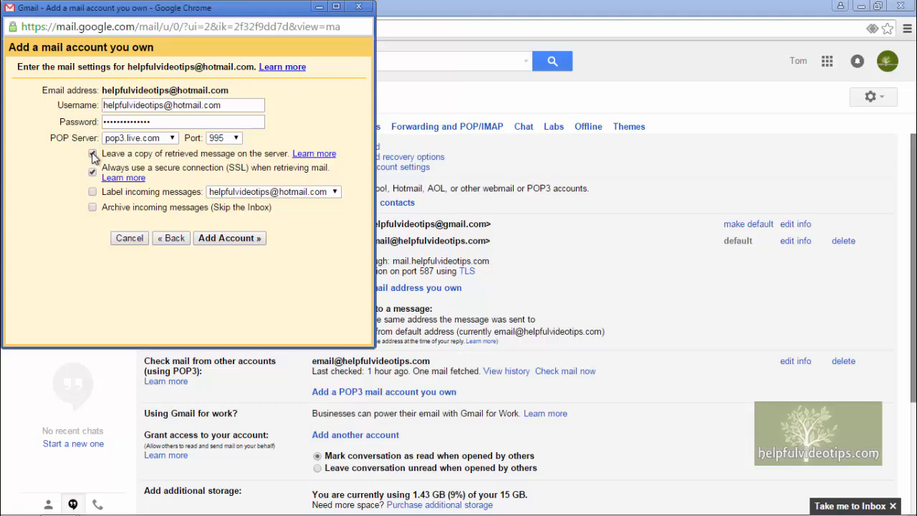
left_click(92, 153)
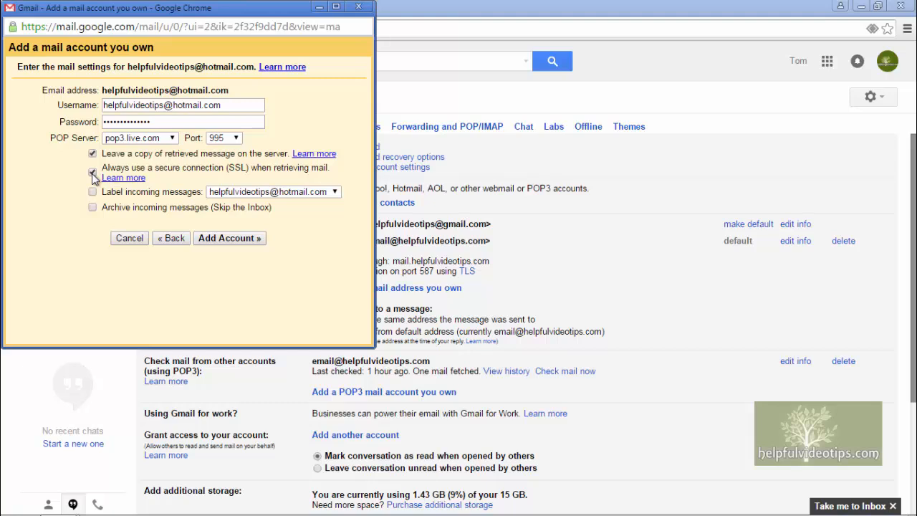
left_click(92, 172)
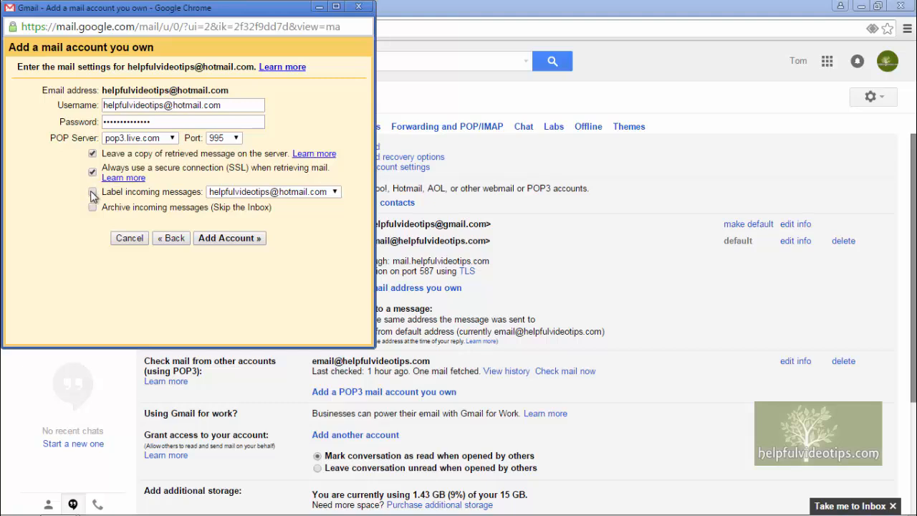
left_click(91, 192)
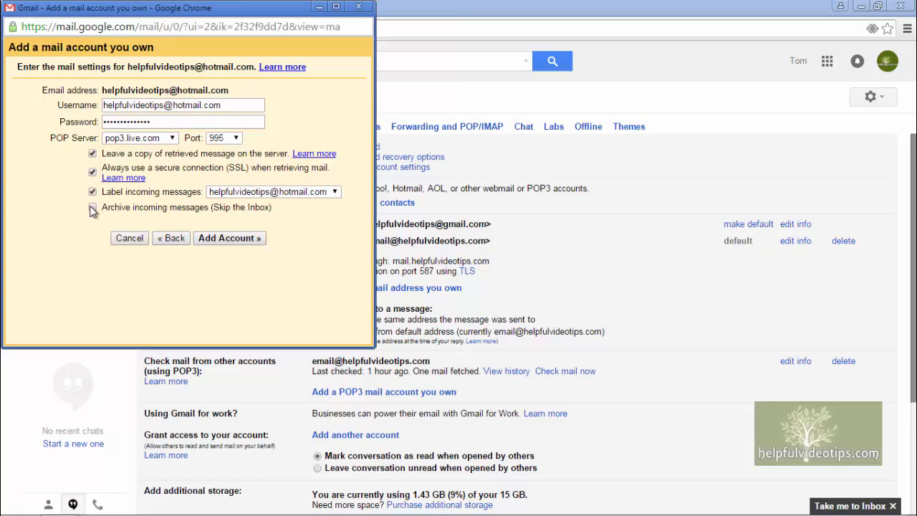
left_click(91, 207)
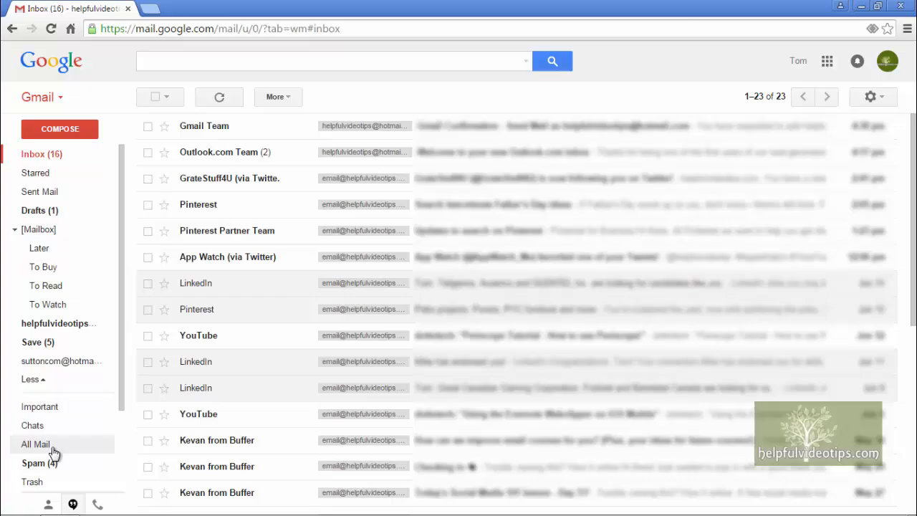
left_click(35, 444)
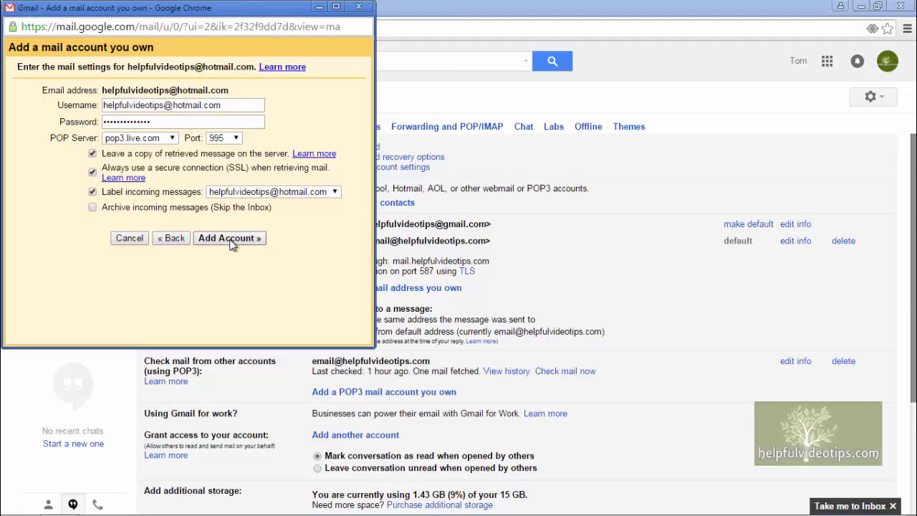
left_click(229, 238)
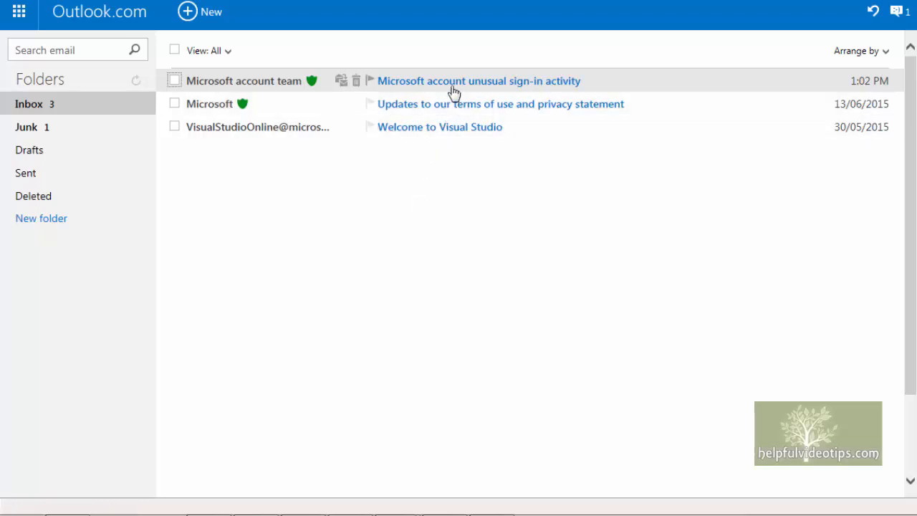
Review the Microsoft unusual sign-in alert's recent activity down to the POP3 security challenge.
left_click(479, 81)
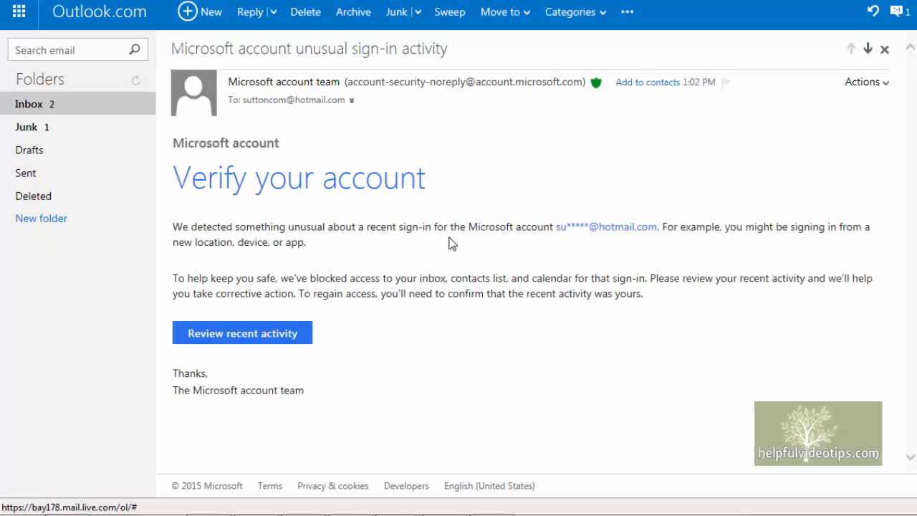
left_click(242, 332)
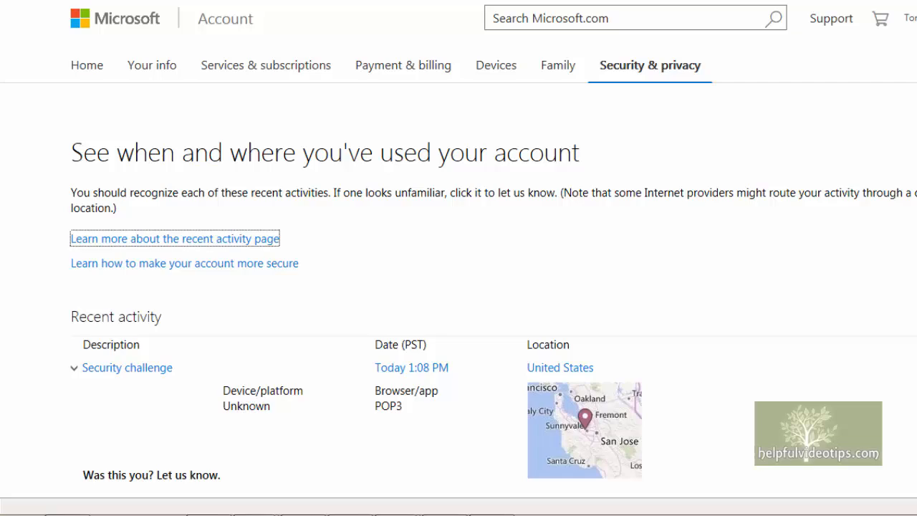
scroll("down", 3)
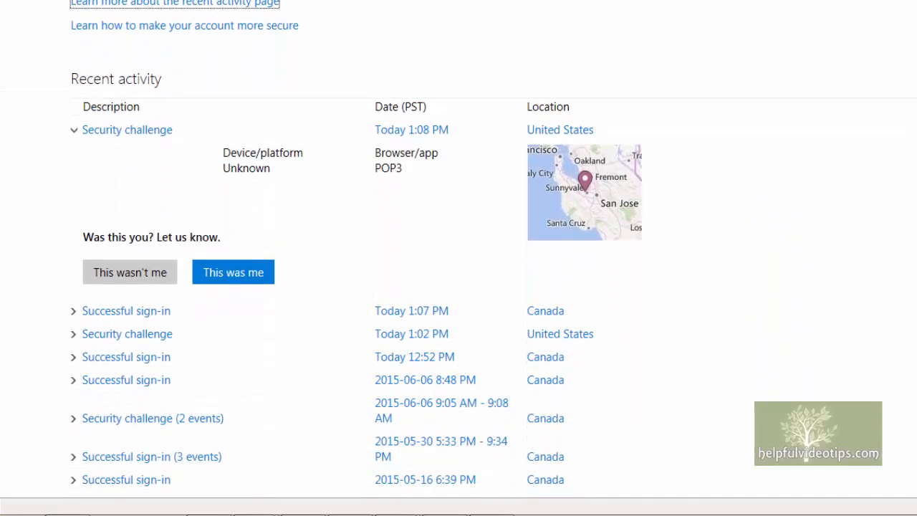
scroll("down", 3)
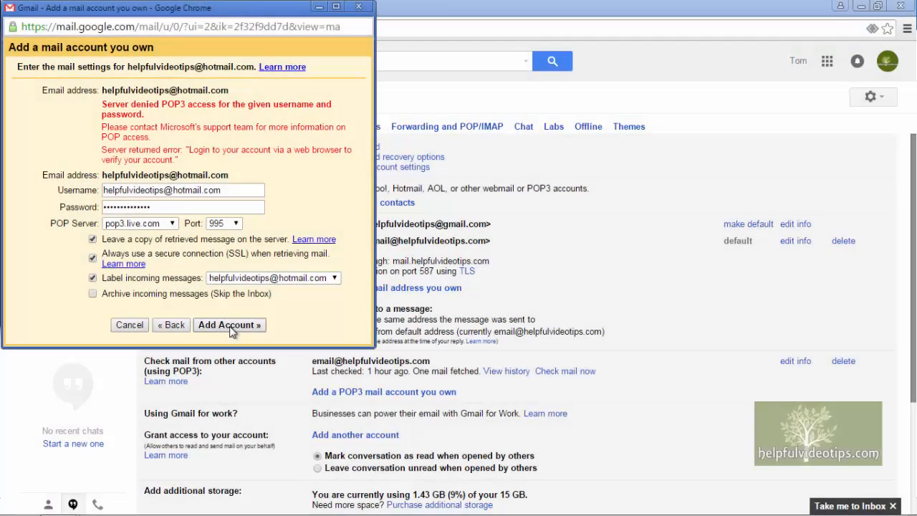
Resubmit the Hotmail POP3 account and decline Chrome's save-password prompt.
left_click(183, 206)
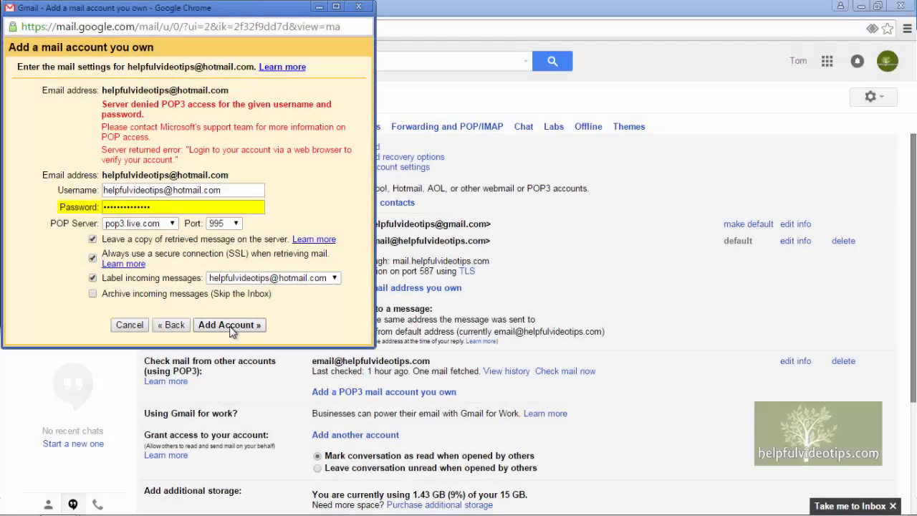
left_click(230, 324)
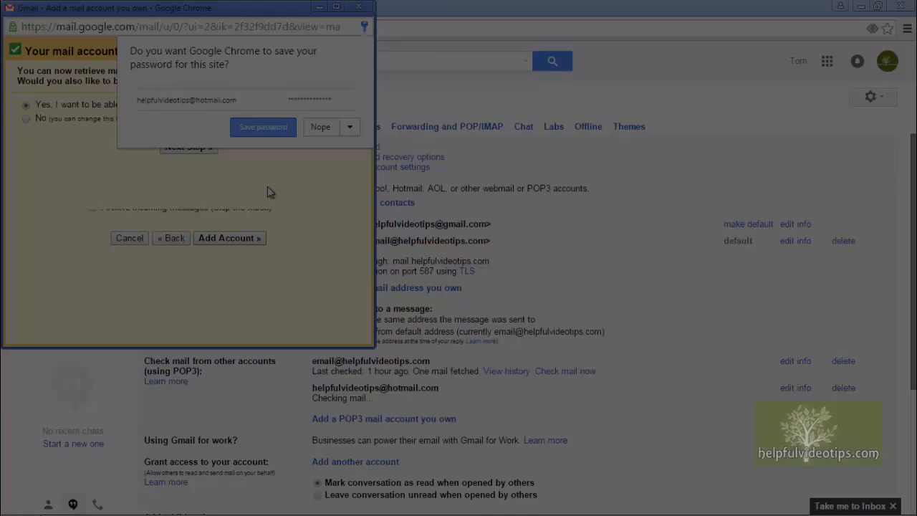
left_click(321, 126)
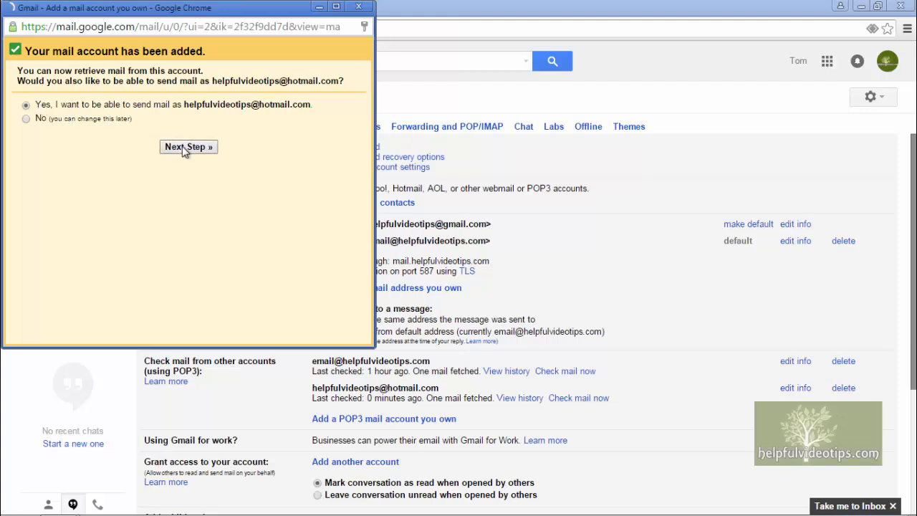
Choose to send mail as the Hotmail address with 'Treat as an alias' unchecked.
left_click(189, 146)
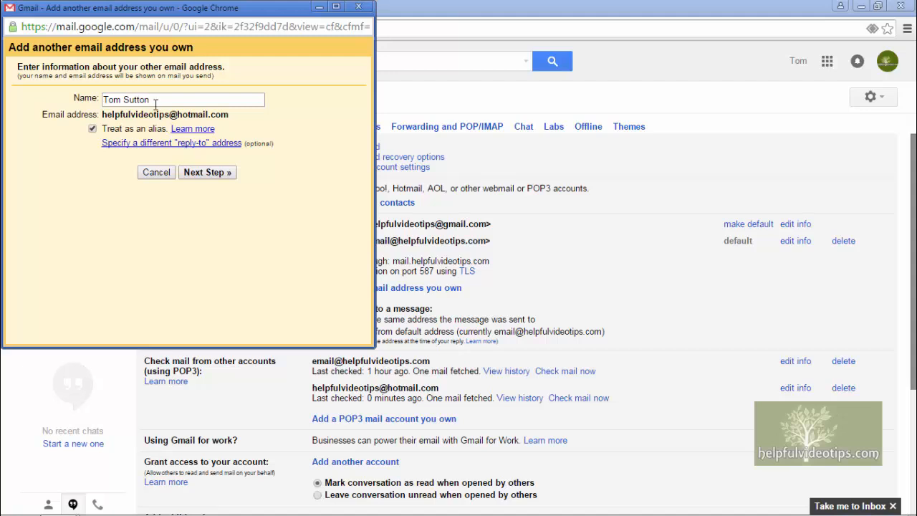
left_click(91, 129)
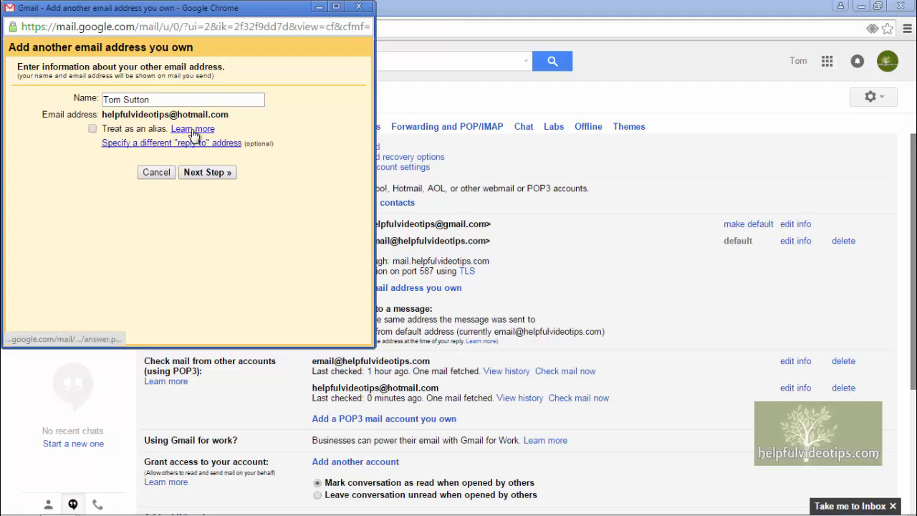
mouse_move(206, 172)
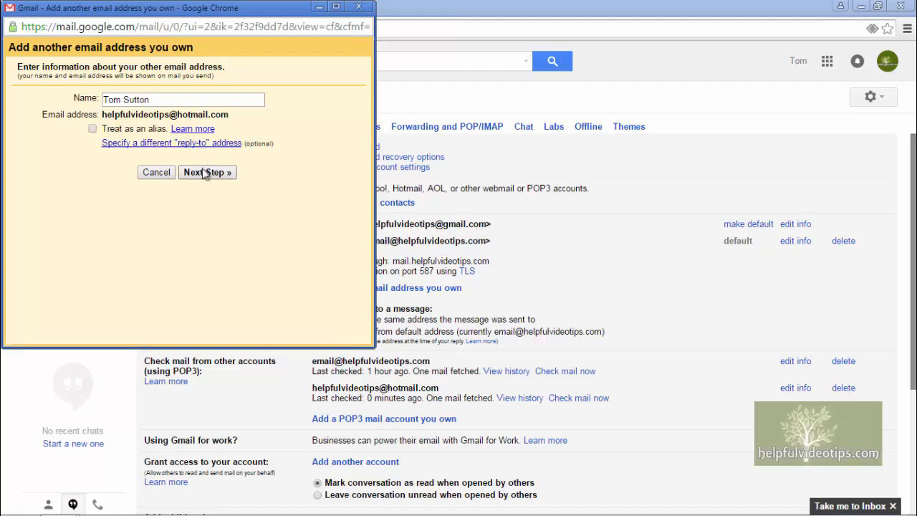
Set outgoing SMTP to smtp.live.com on port 587 with TLS and add the account.
left_click(206, 172)
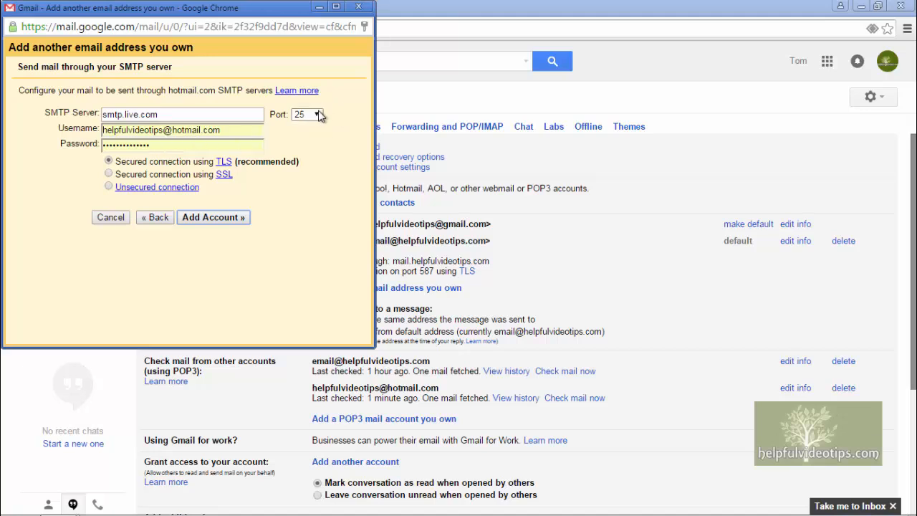
left_click(316, 115)
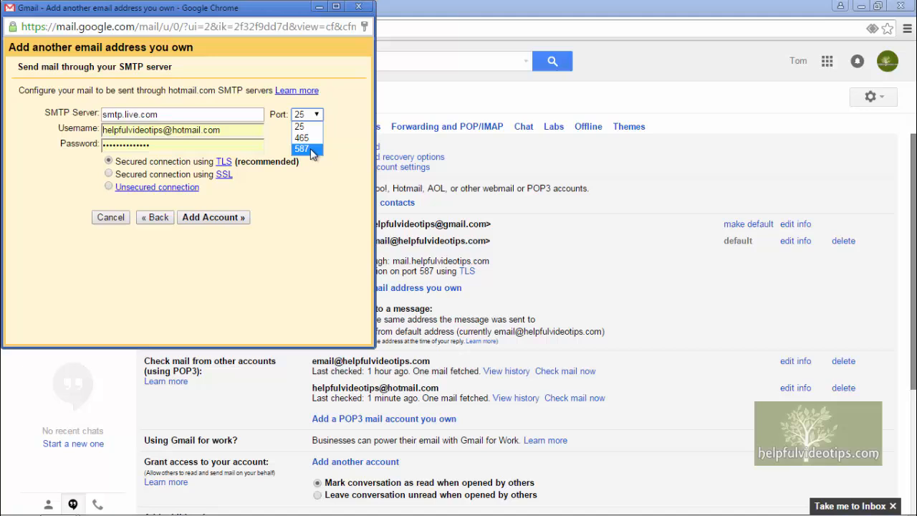
left_click(301, 149)
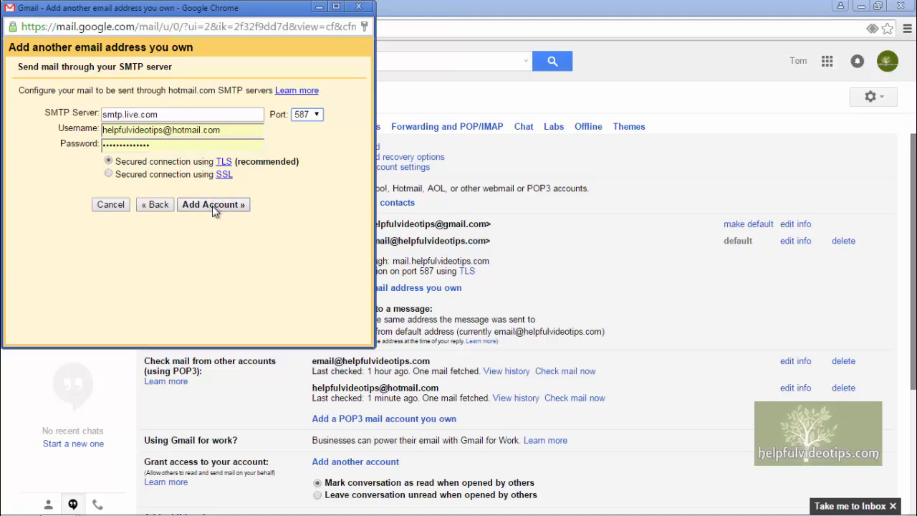
left_click(212, 204)
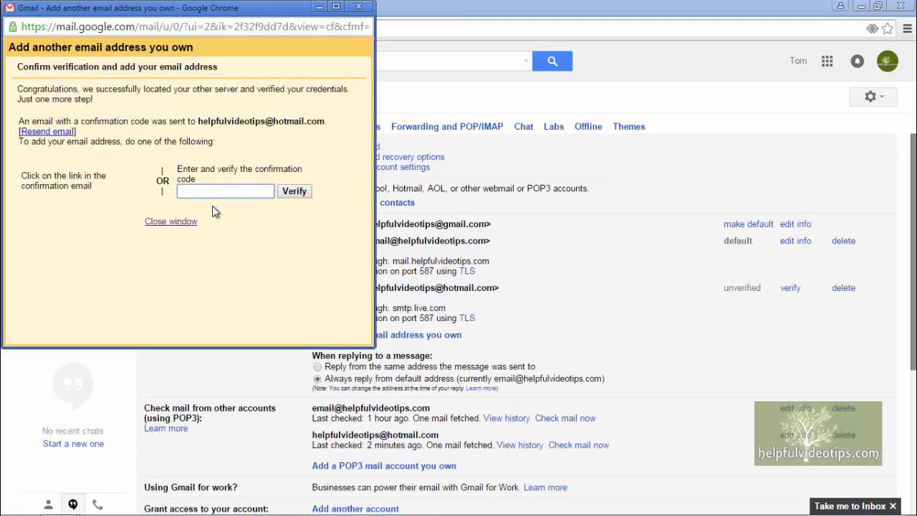
Leave Gmail's confirmation-code prompt pending and switch to the Outlook.com tab.
left_click(225, 190)
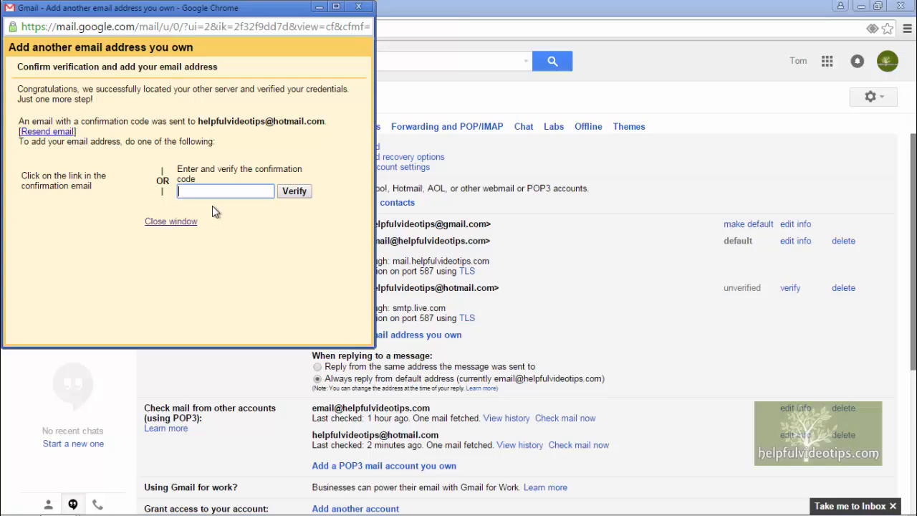
left_click(54, 9)
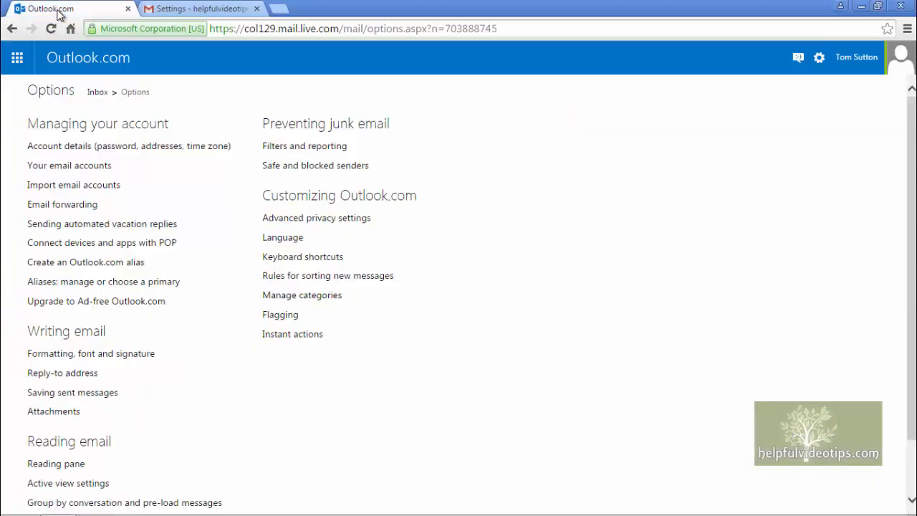
Open the Gmail Confirmation email from the Outlook.com inbox to reach the verification link.
left_click(97, 92)
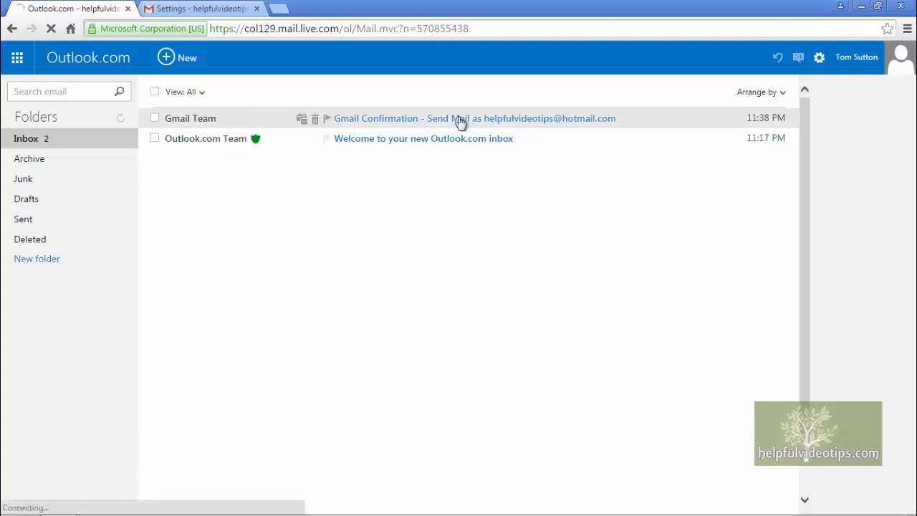
left_click(474, 117)
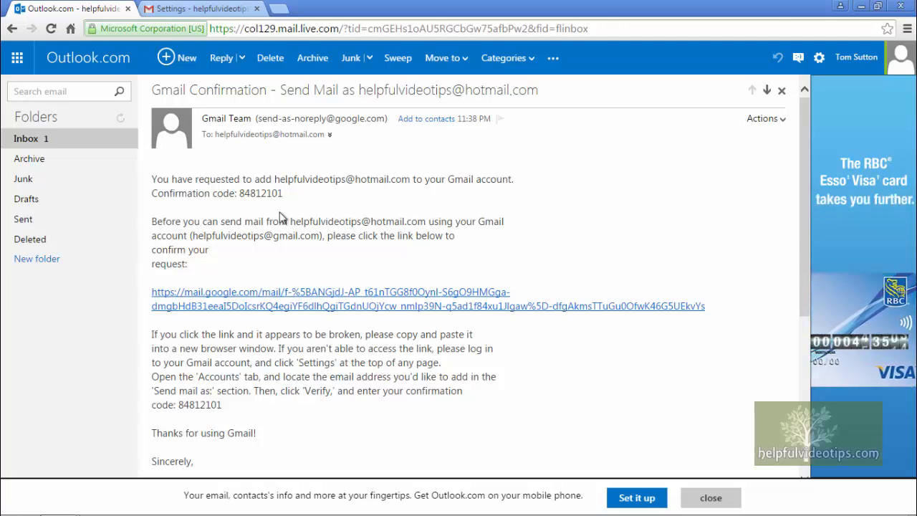
mouse_move(303, 295)
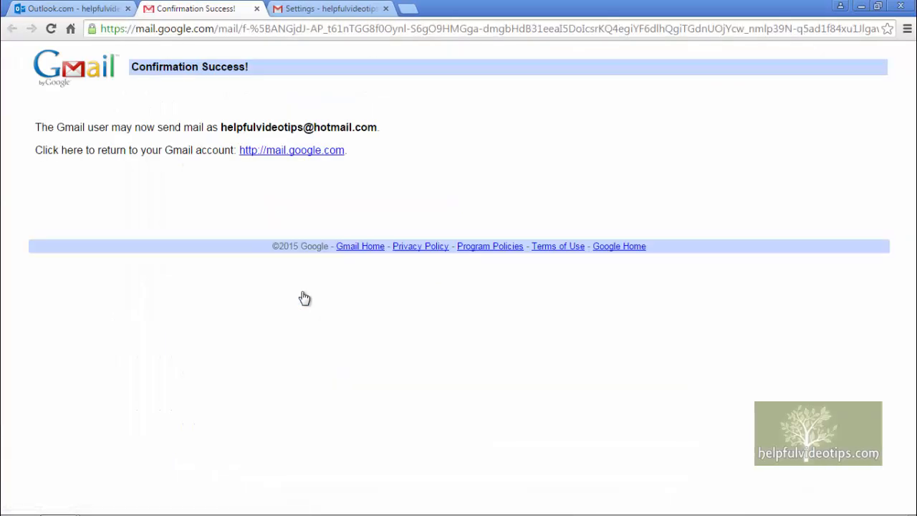
mouse_move(118, 178)
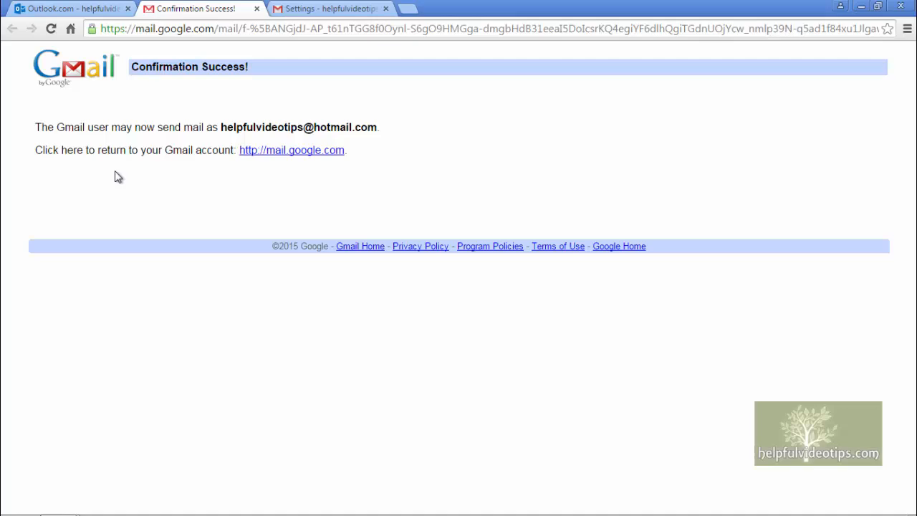
mouse_move(312, 86)
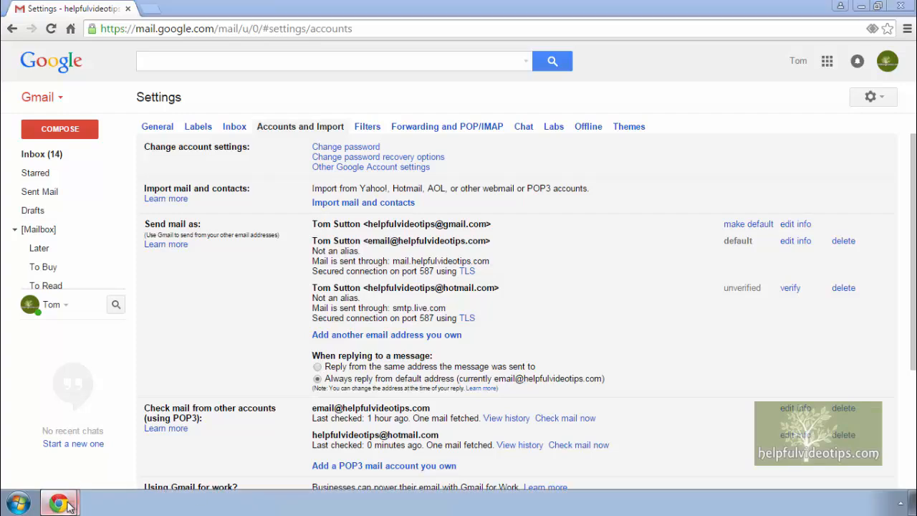
Bring the leftover Gmail verification window back up and close it.
left_click(387, 335)
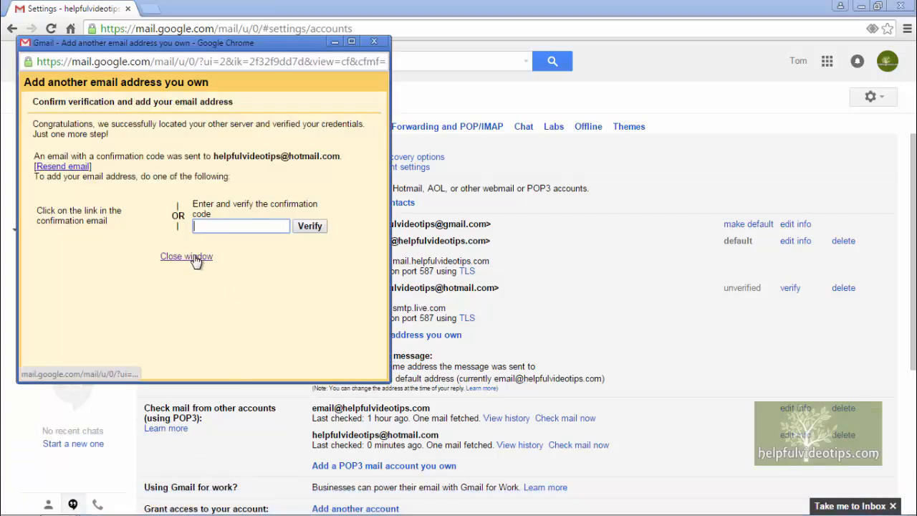
left_click(186, 256)
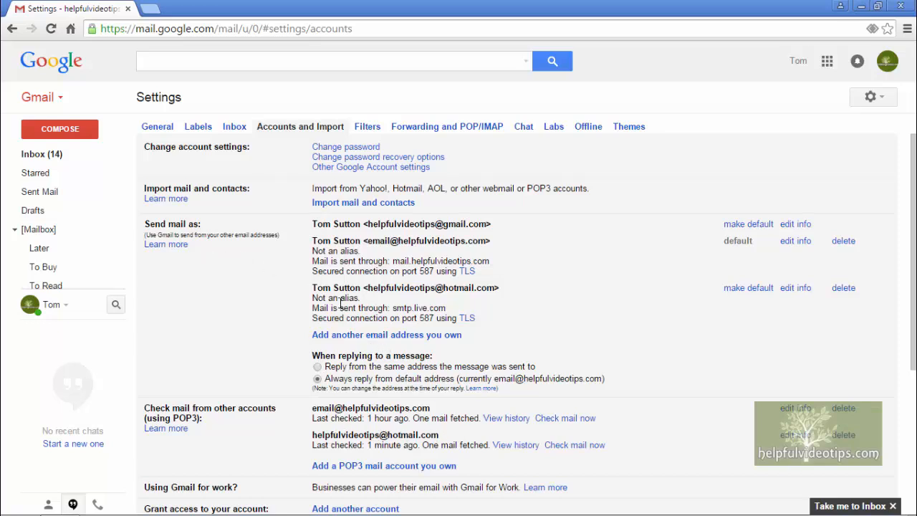
mouse_move(482, 299)
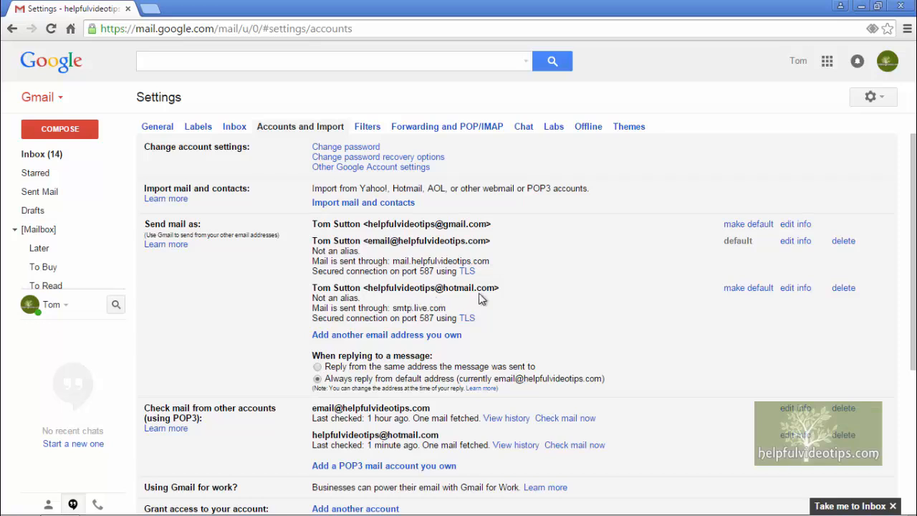
mouse_move(166, 186)
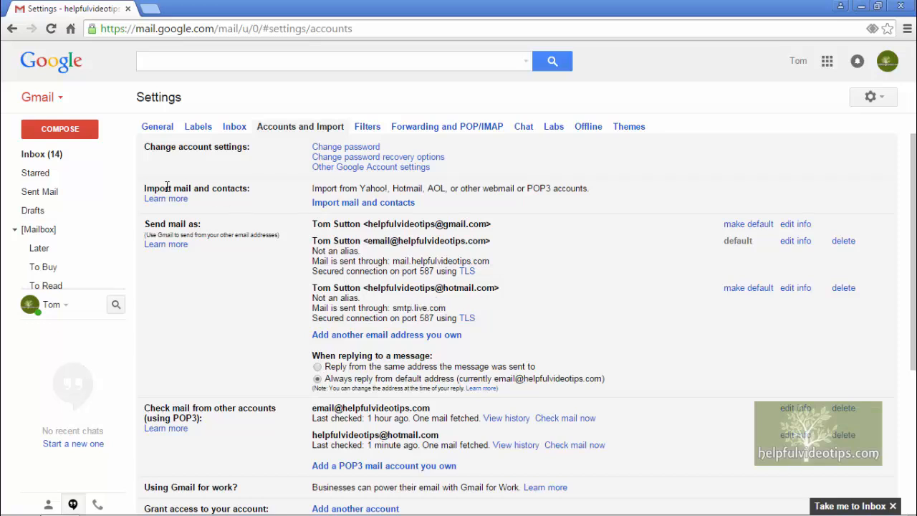
Return to the Gmail inbox from the left sidebar.
left_click(31, 155)
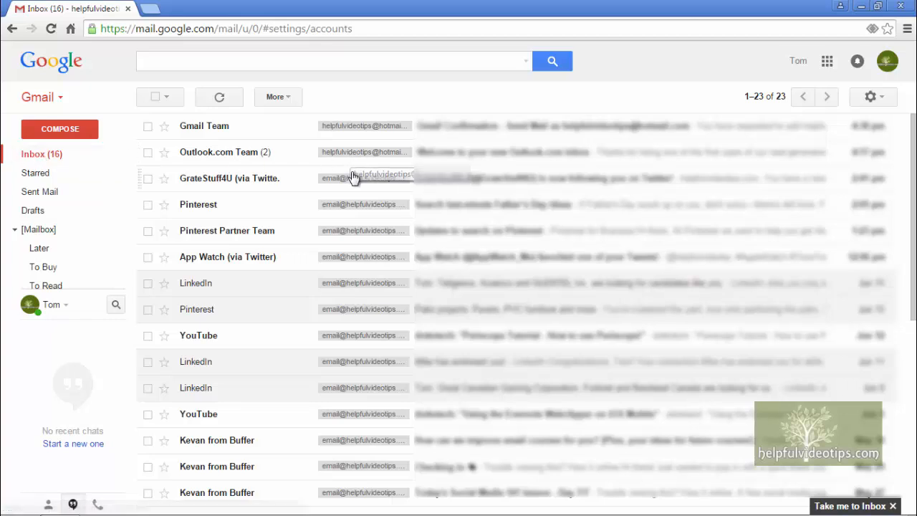
mouse_move(343, 146)
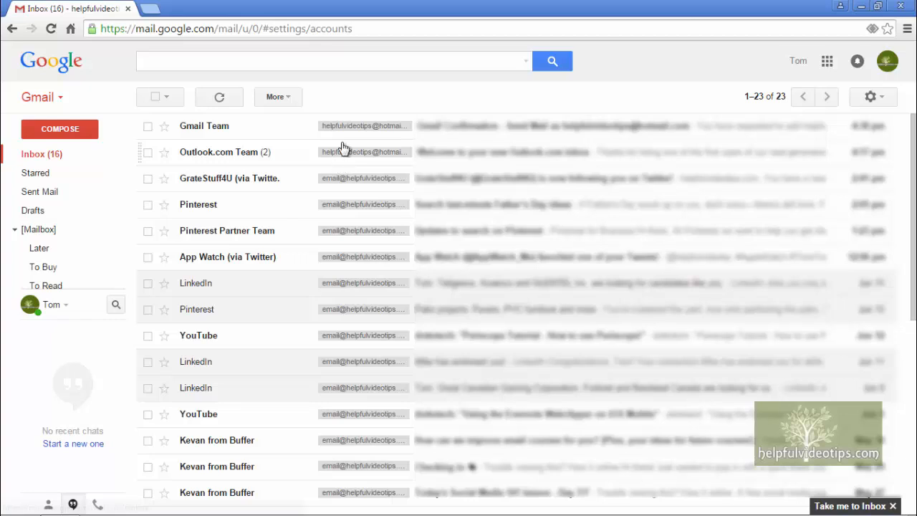
mouse_move(347, 170)
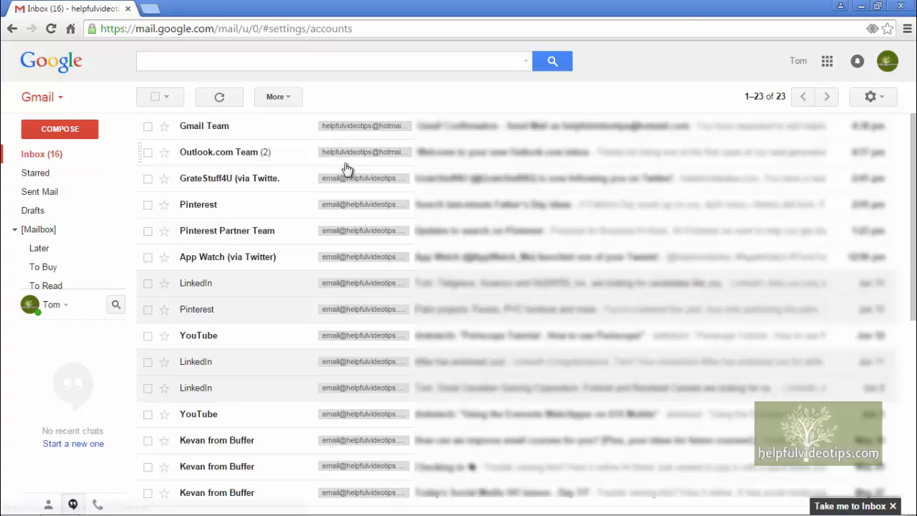
mouse_move(346, 163)
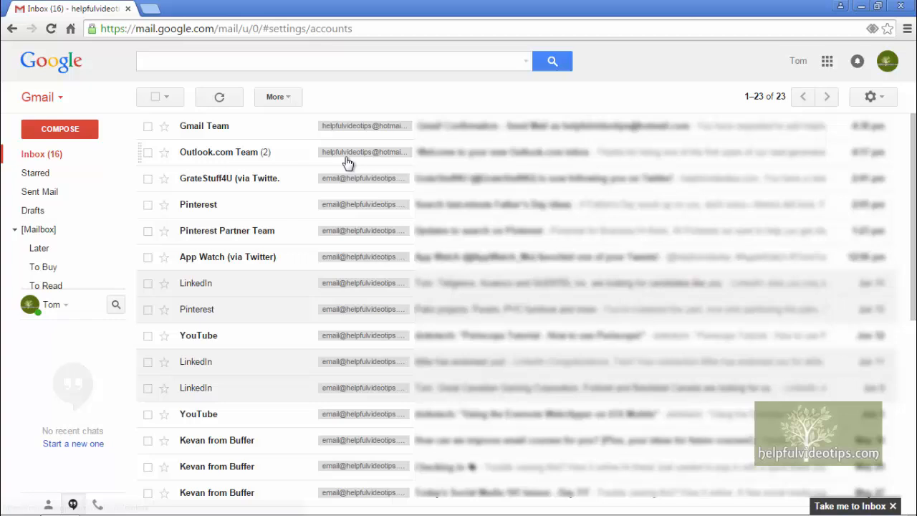
mouse_move(350, 185)
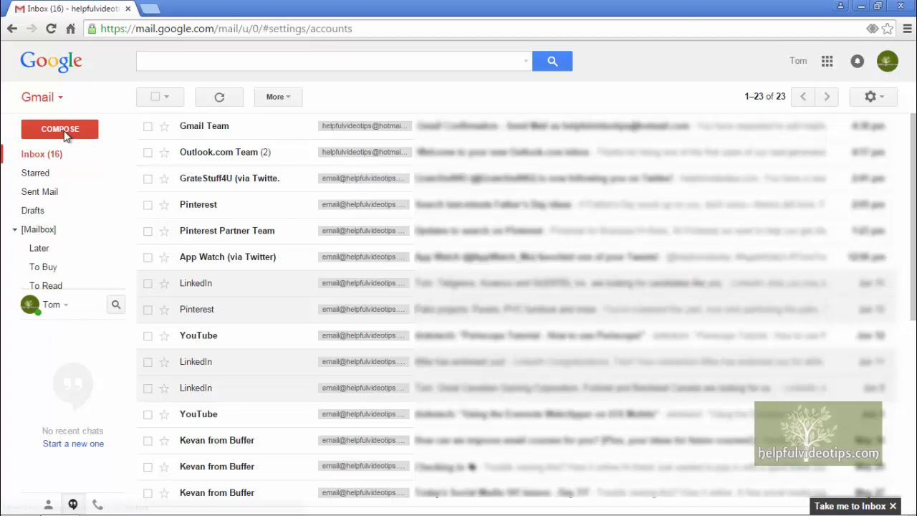
Start a new message and choose the Hotmail address from the From sender list.
left_click(60, 129)
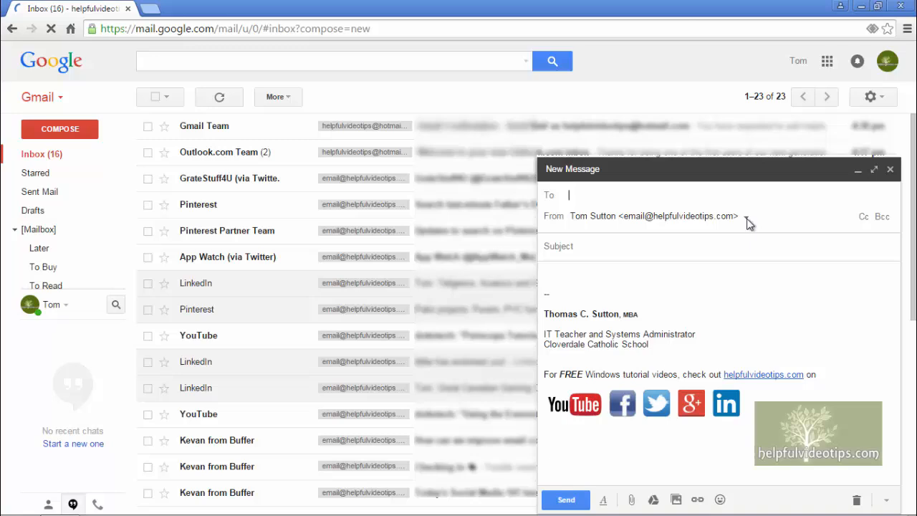
left_click(653, 215)
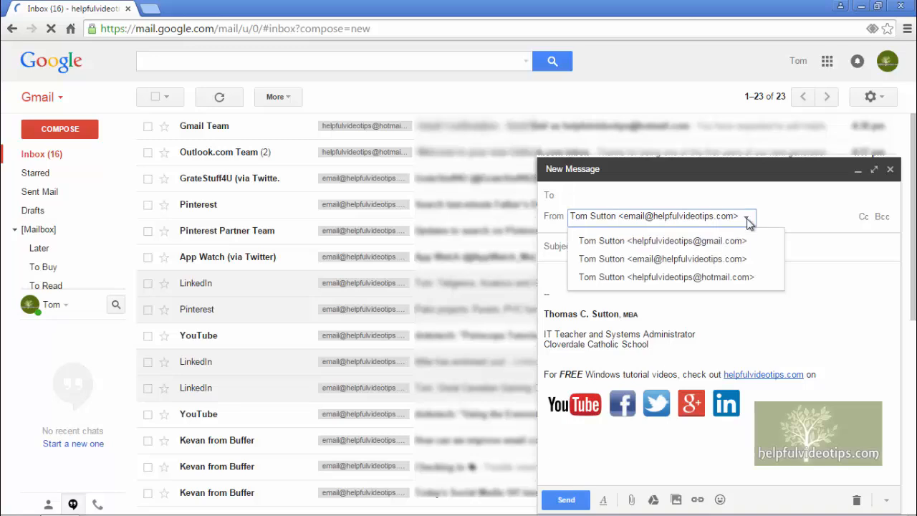
left_click(665, 276)
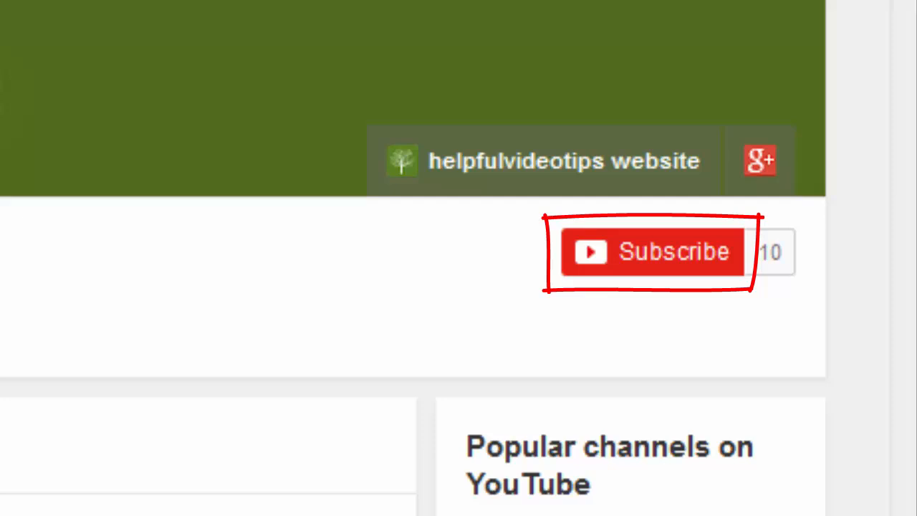
left_click(652, 252)
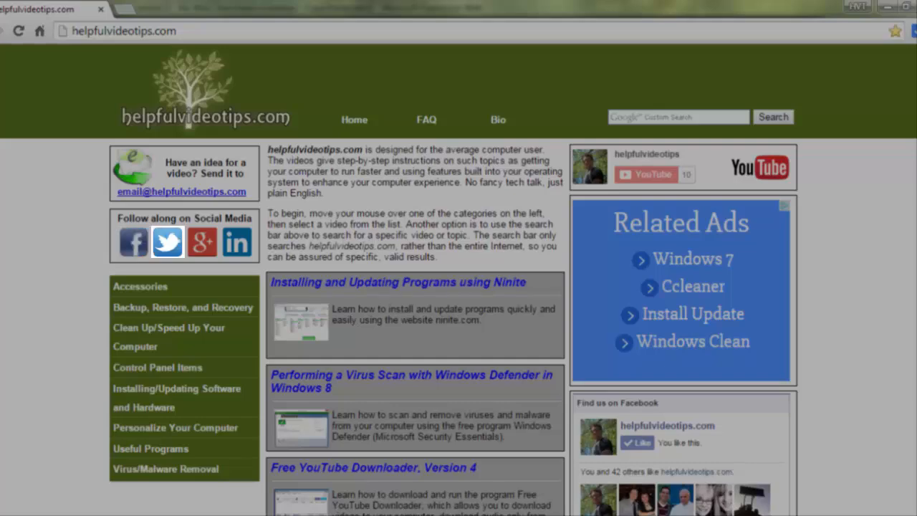
mouse_move(236, 241)
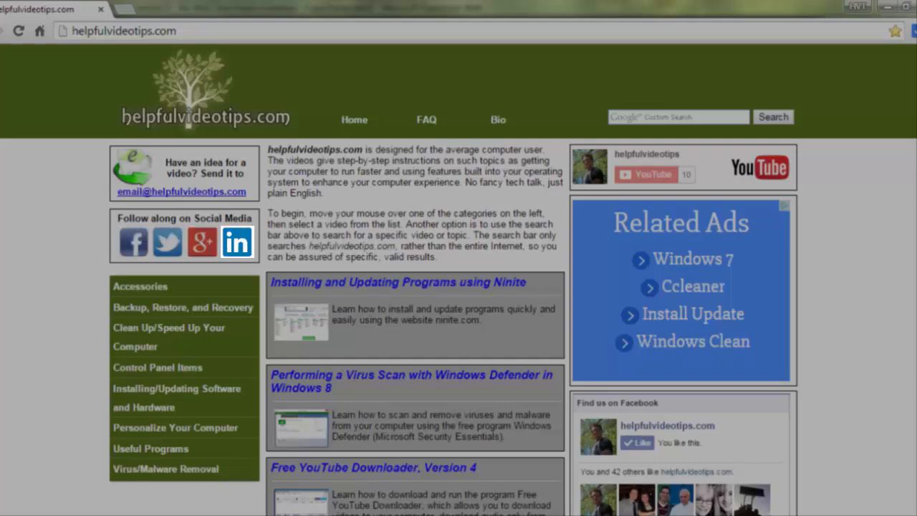